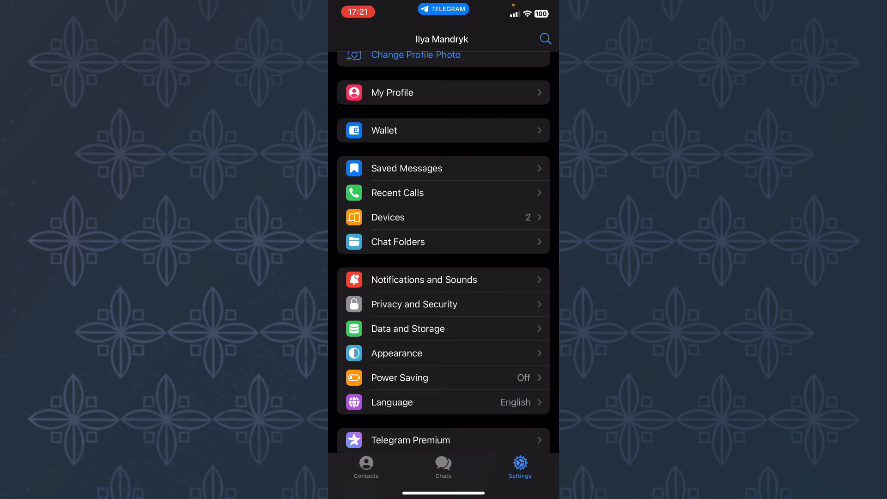
- Launch the Wallet bot from Settings, revealing the $1.38 balance and coin holdings
{"action": "left_click", "coordinate": [444, 131]}
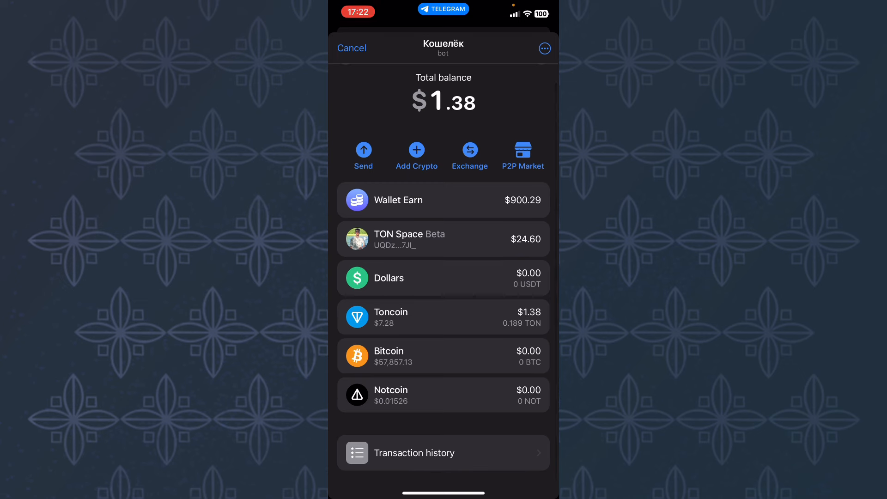
- Start a Dollars (USDT) deposit, reaching the TRC20/TON network choice
{"action": "left_click", "coordinate": [443, 277]}
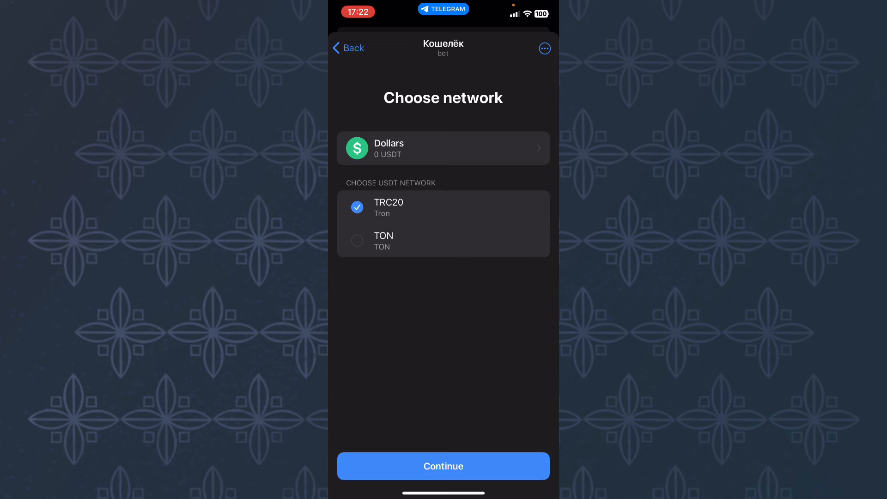
- Continue with TRC20 to reveal the USDT deposit address and QR code
{"action": "left_click", "coordinate": [444, 466]}
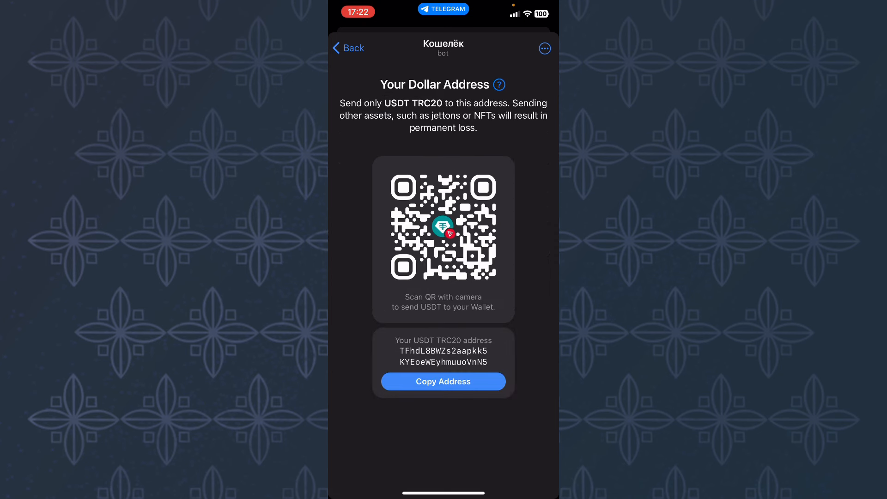